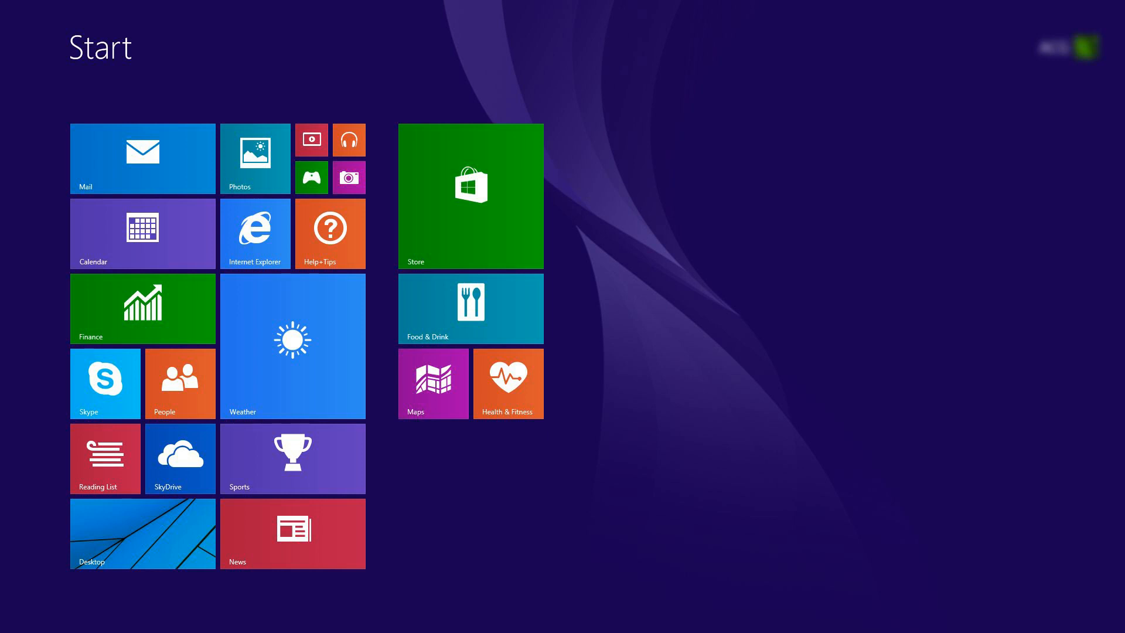
{"action": "mouse_move", "coordinate": [146, 513]}
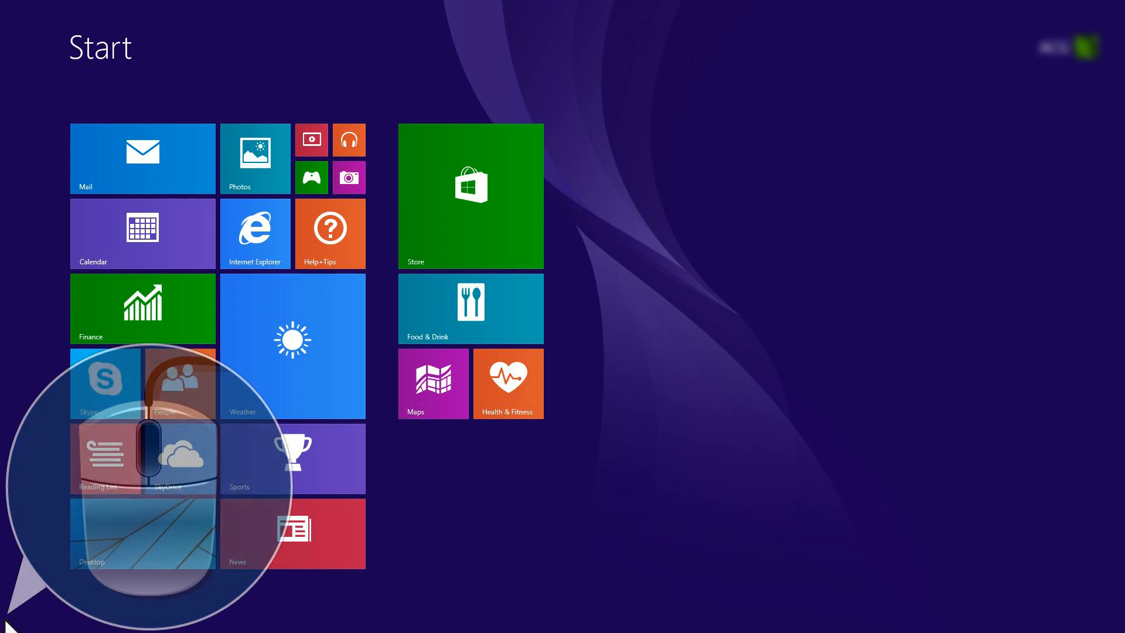
Right-click the Start corner to bring up the Win+X system tools menu.
{"action": "right_click", "coordinate": [7, 621]}
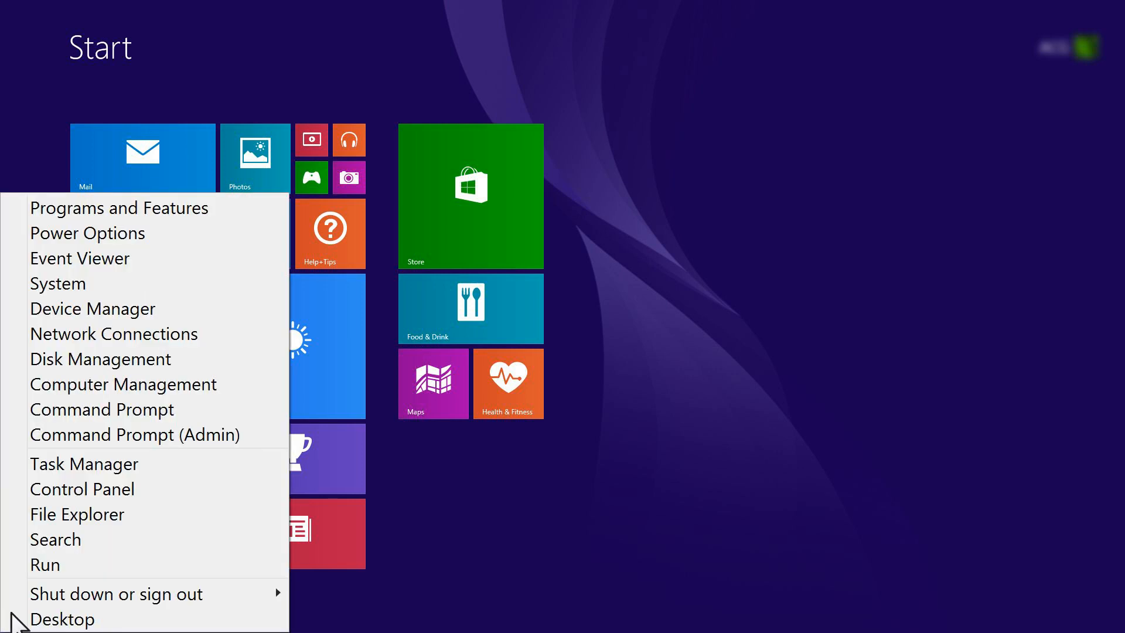
{"action": "mouse_move", "coordinate": [55, 539]}
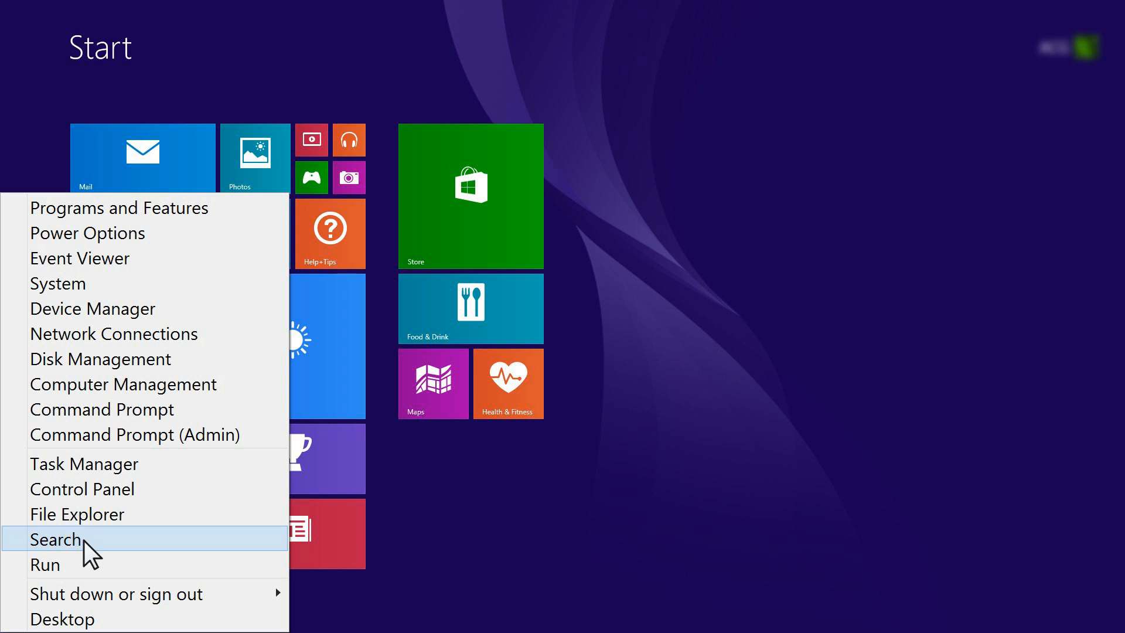
Search the system for 'Device Installation'.
{"action": "left_click", "coordinate": [55, 539]}
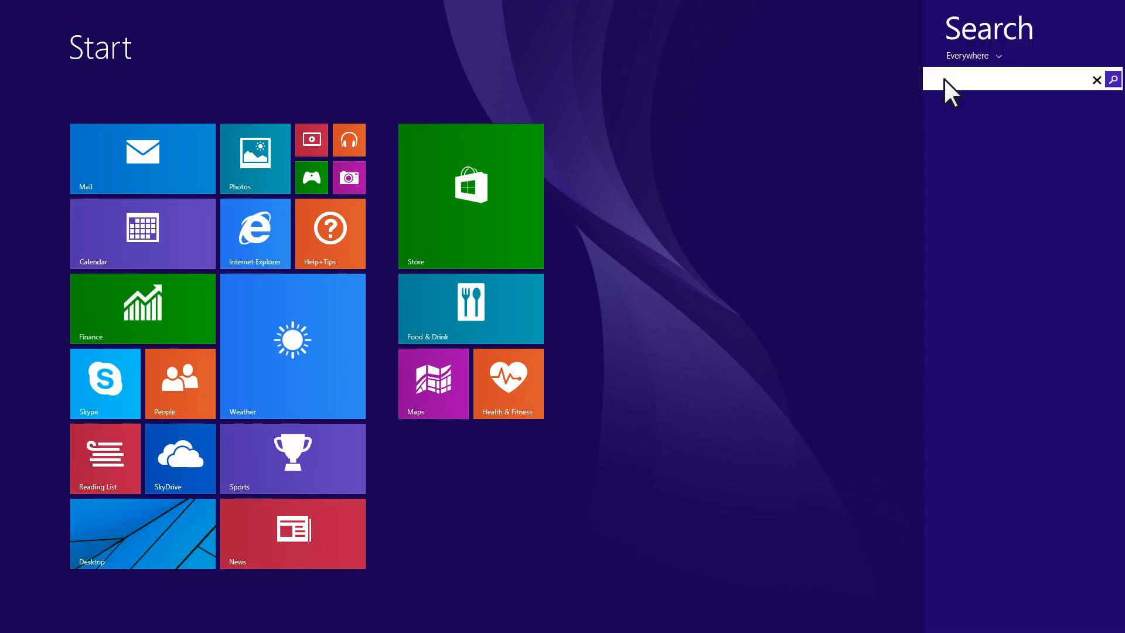
{"action": "type", "text": "Device Installation"}
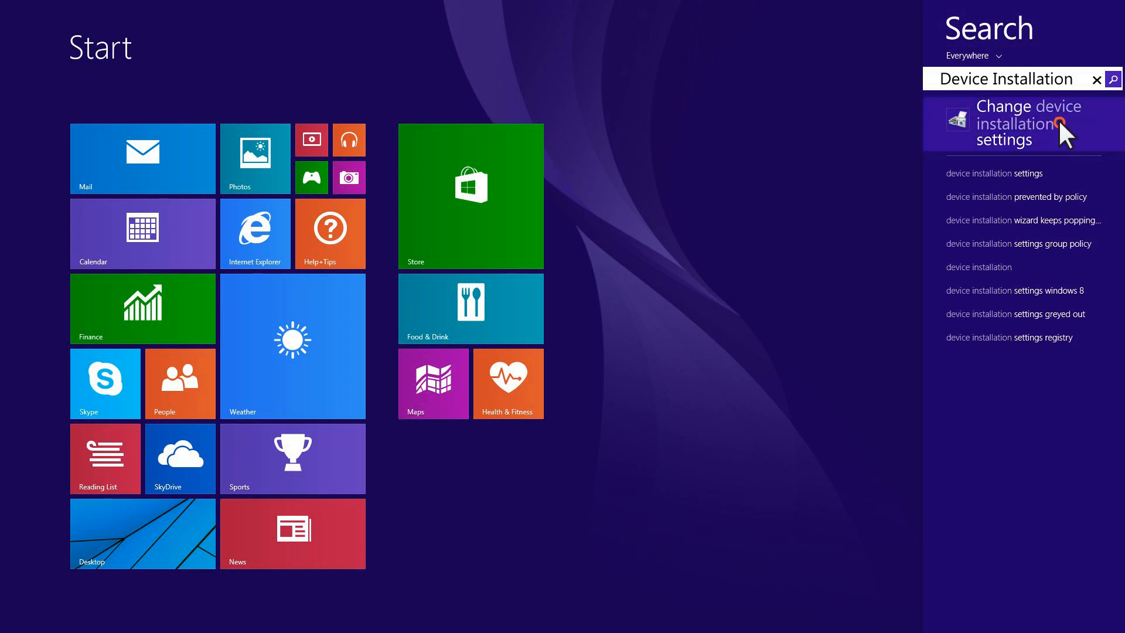
{"action": "mouse_move", "coordinate": [1069, 134]}
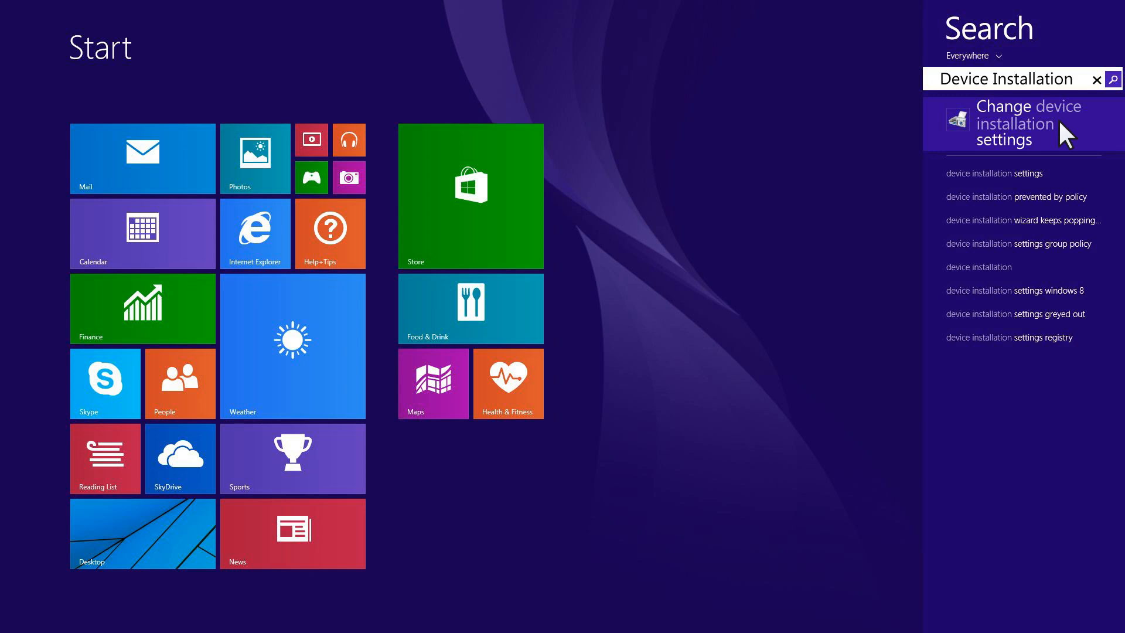
Open Change device installation settings, choose 'Yes, do this automatically (recommended)', and save.
{"action": "left_click", "coordinate": [1027, 123]}
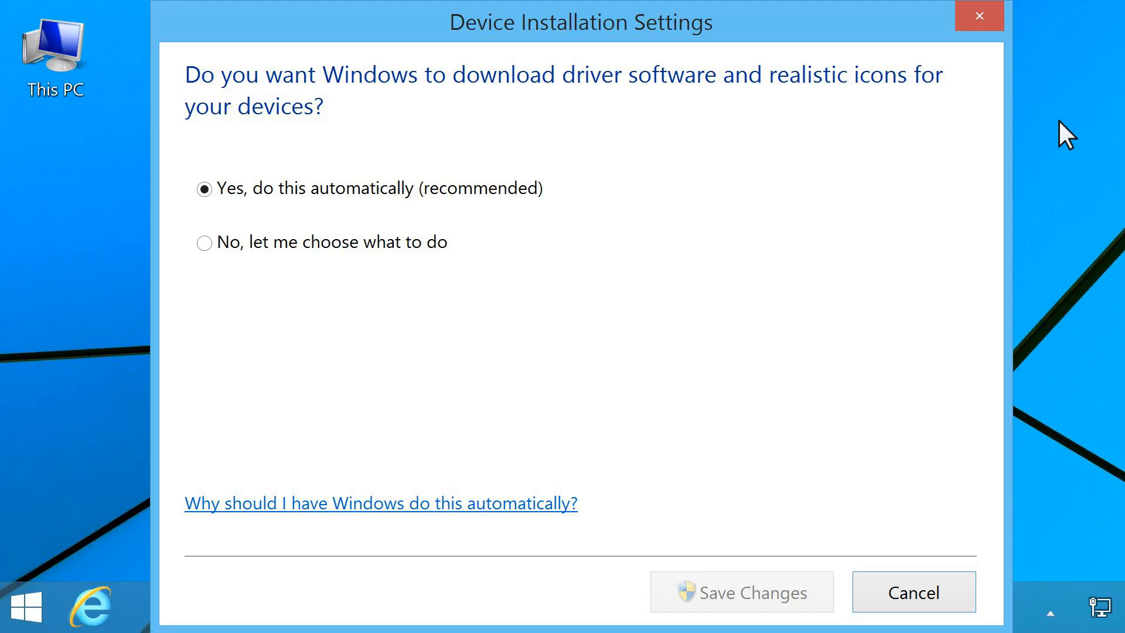
{"action": "mouse_move", "coordinate": [208, 201]}
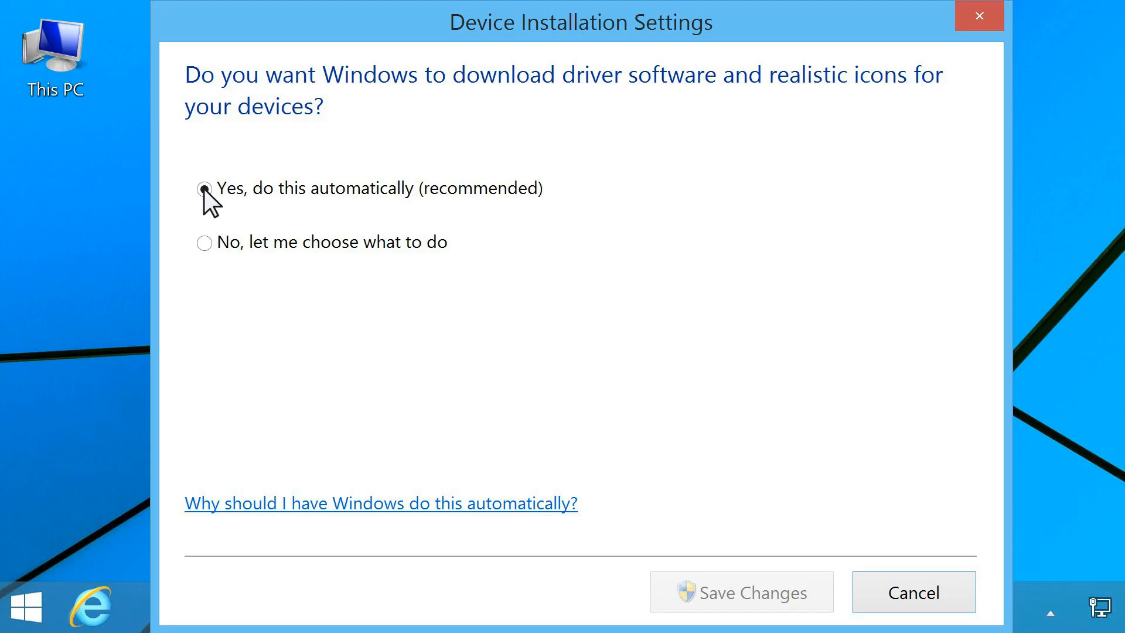
{"action": "left_click", "coordinate": [205, 187]}
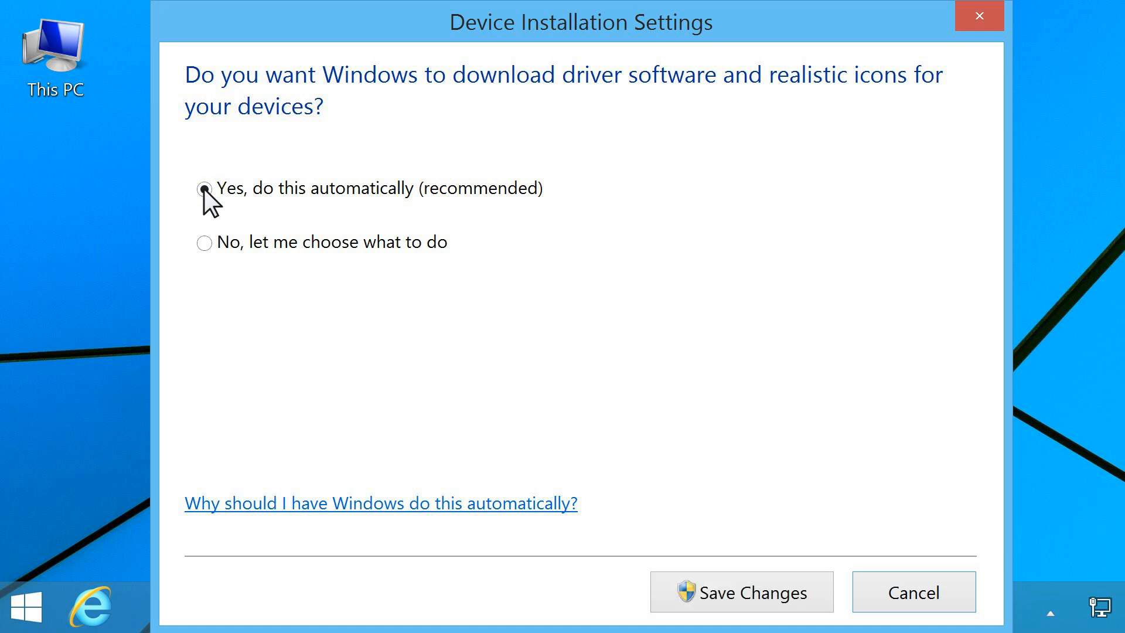
{"action": "left_click", "coordinate": [203, 188]}
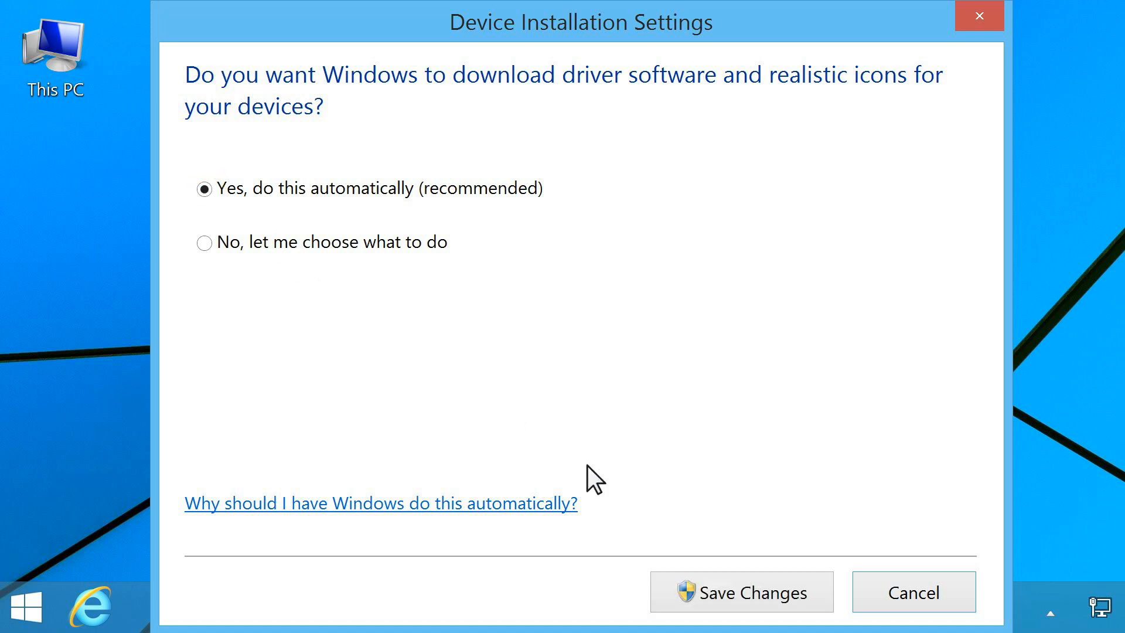
{"action": "mouse_move", "coordinate": [768, 606]}
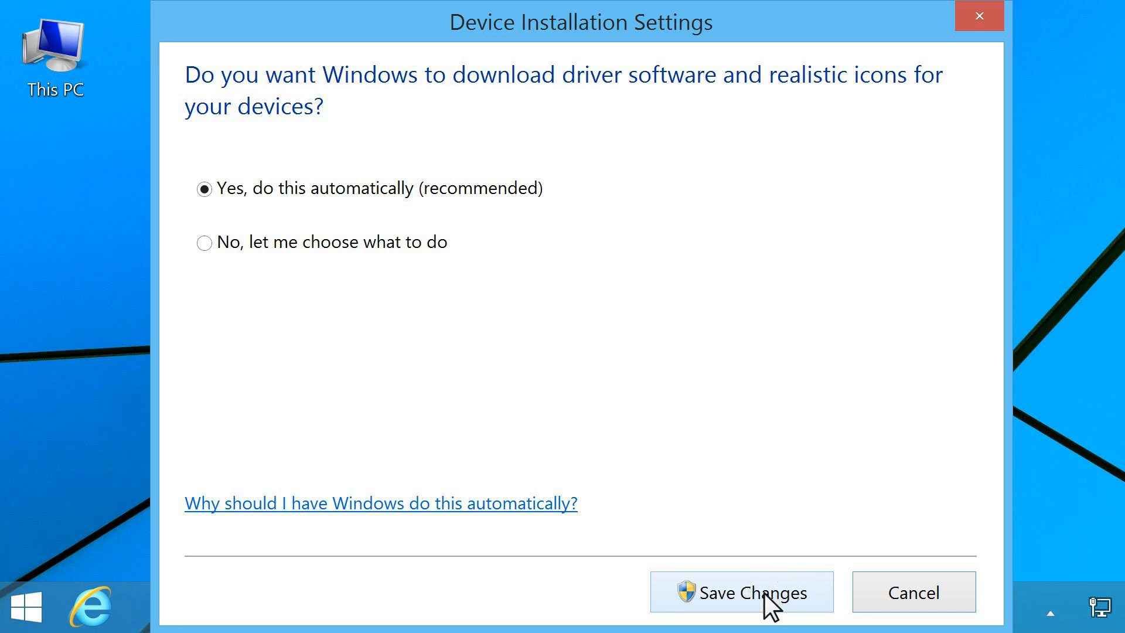
{"action": "left_click", "coordinate": [740, 592]}
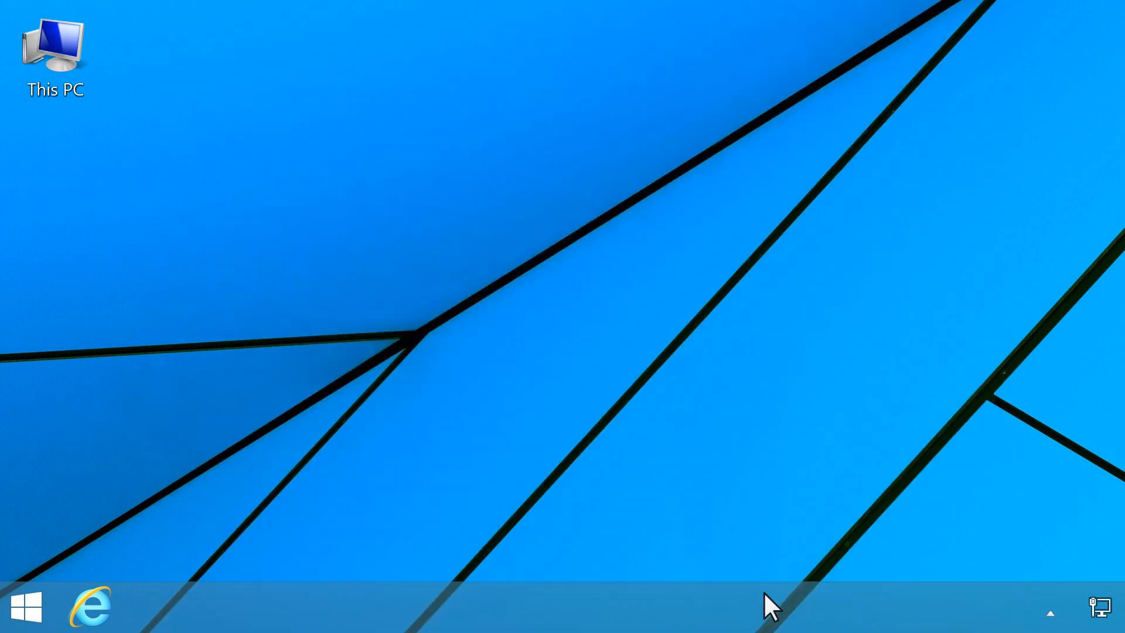